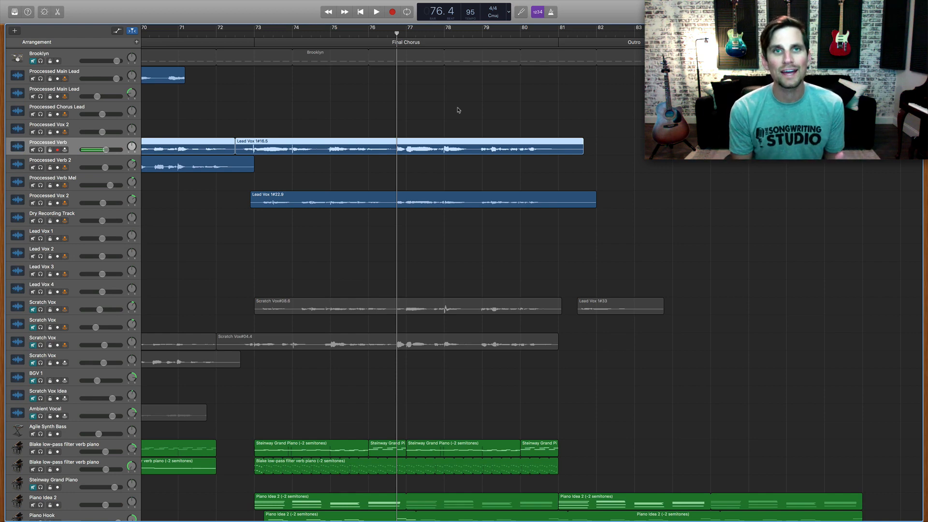
Play the final chorus of the song briefly, then stop playback
{"action": "left_click", "coordinate": [373, 11]}
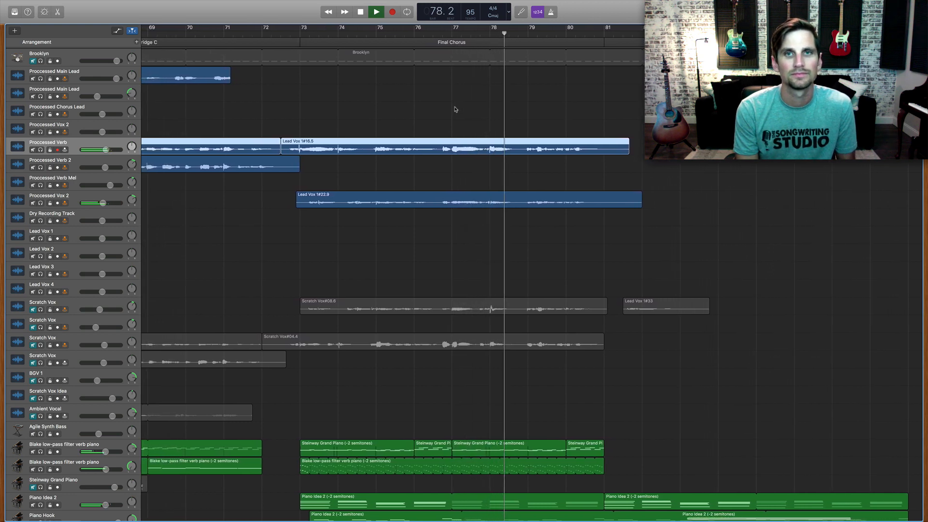
{"action": "left_click", "coordinate": [378, 11]}
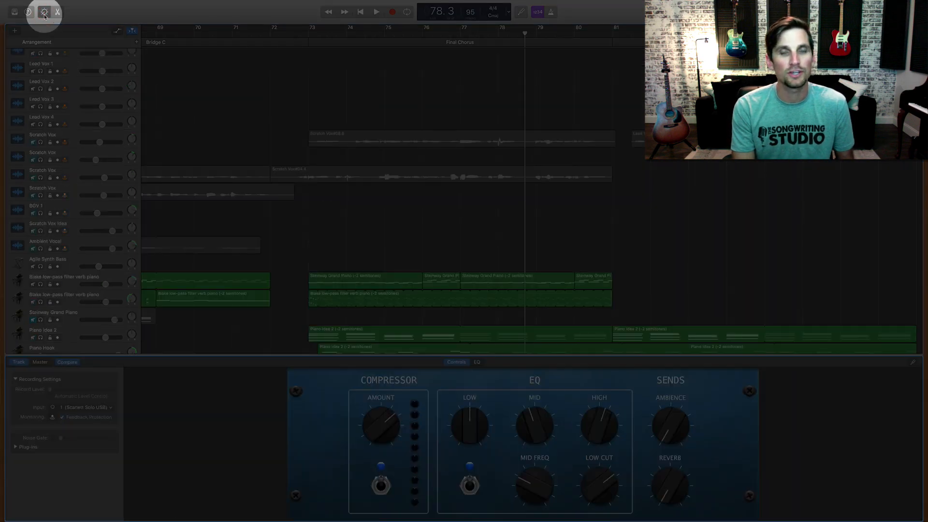
Reveal the Processed Verb track's plug-in slots and the Audio Units vendor list
{"action": "left_click", "coordinate": [44, 12]}
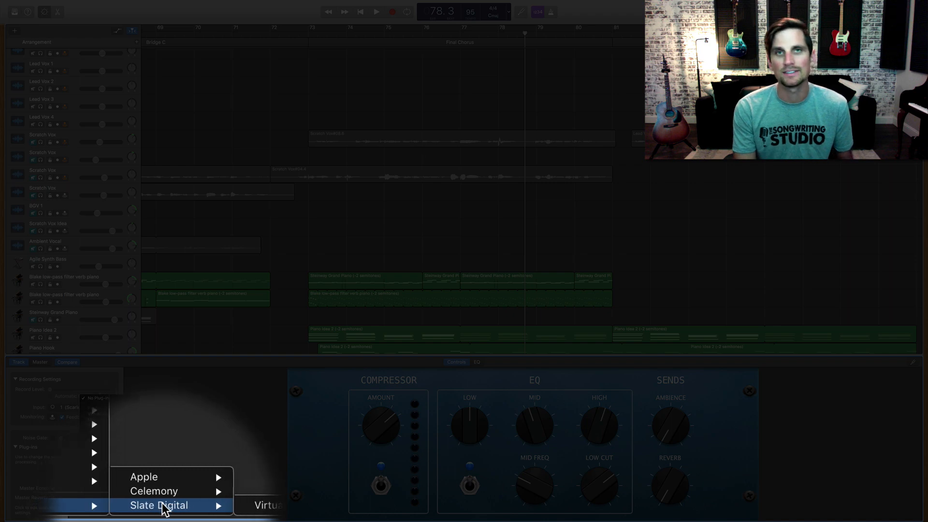
{"action": "mouse_move", "coordinate": [166, 492]}
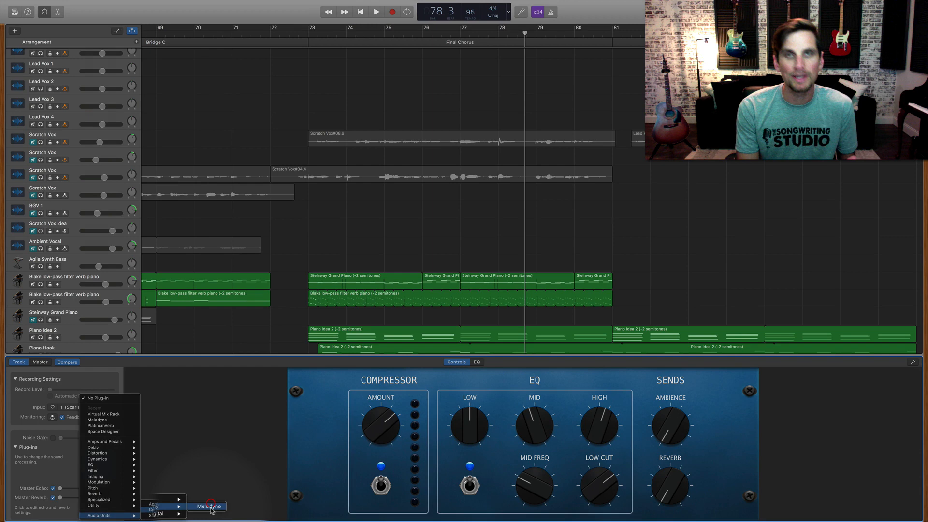
Insert Slate Digital Virtual Mix Rack from the Audio Units plug-in menu
{"action": "left_click", "coordinate": [207, 506]}
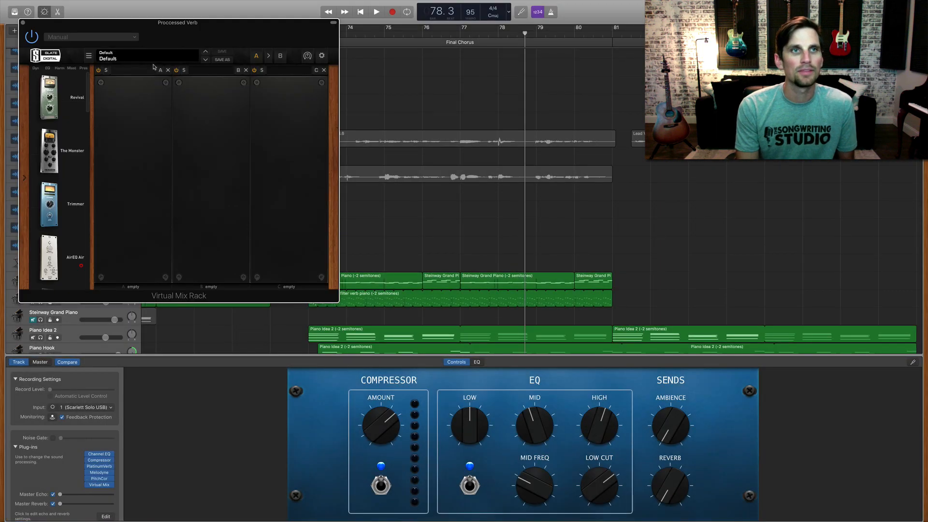
Load Revival into the rack's first slot and reposition the rack window
{"action": "left_click", "coordinate": [49, 96]}
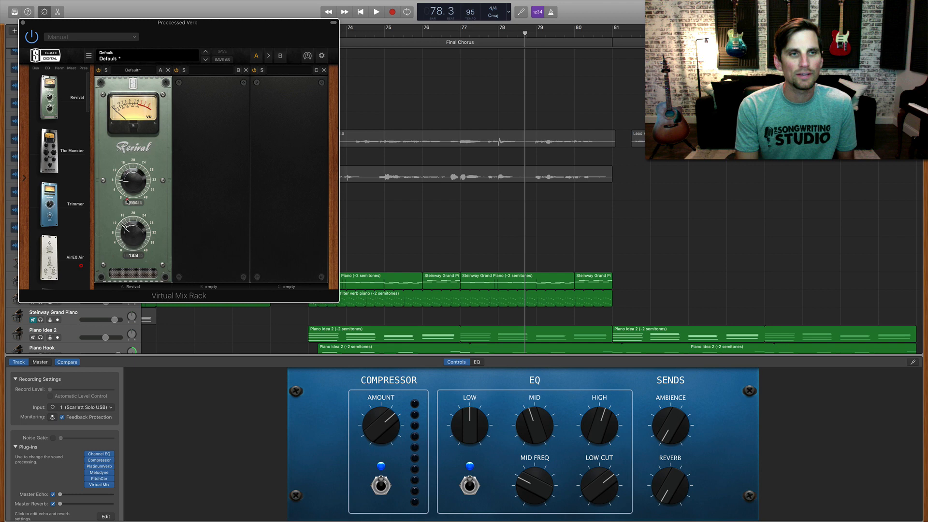
{"action": "left_click_drag", "start_coordinate": [176, 23], "coordinate": [250, 44]}
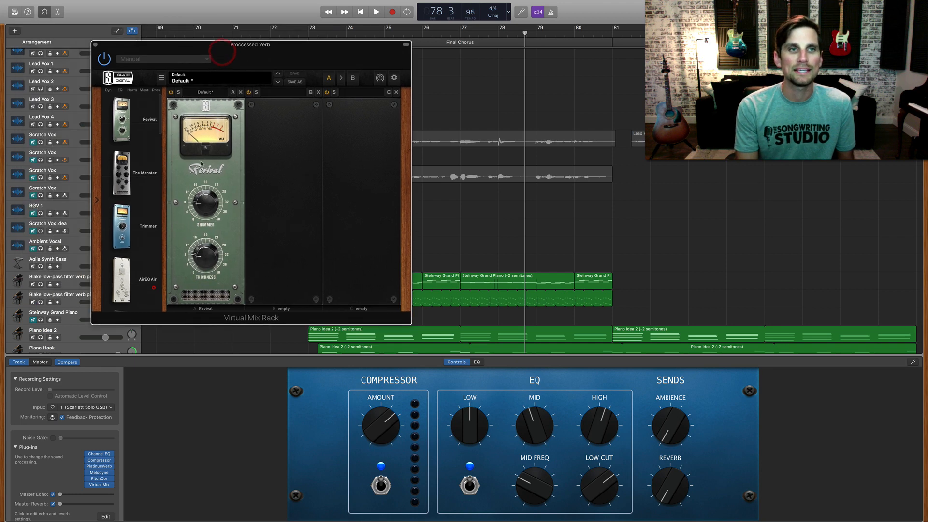